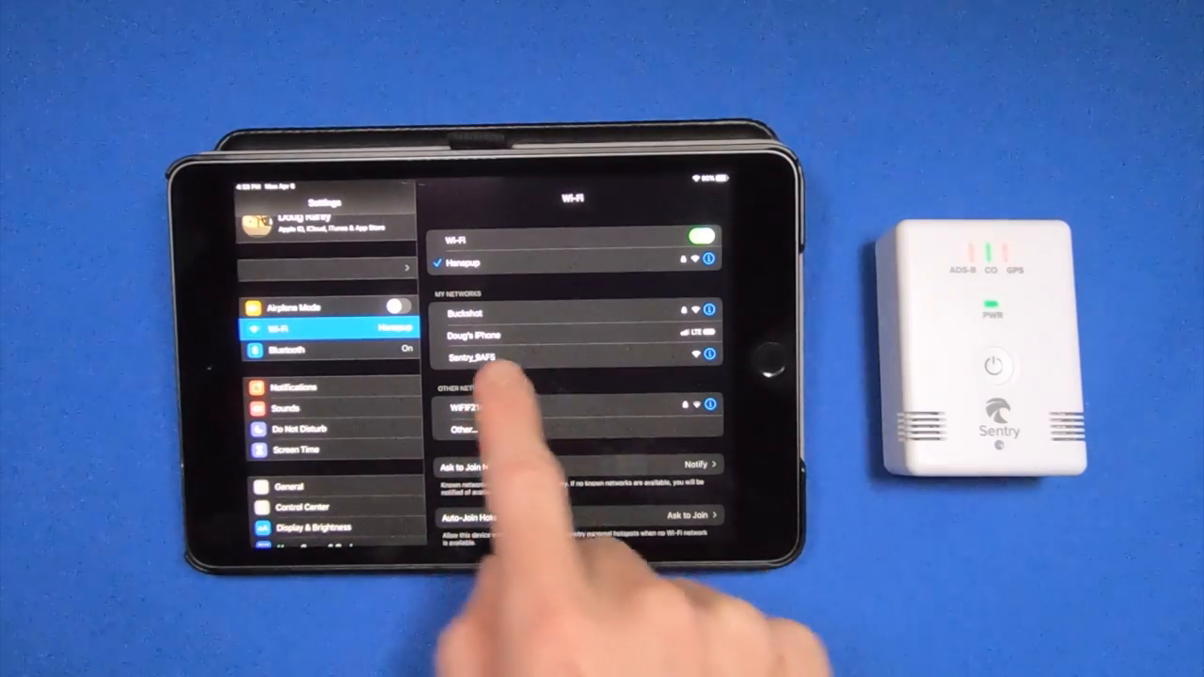
Step: Join the iPad to the Sentry receiver's Wi-Fi network from My Networks
click(480, 361)
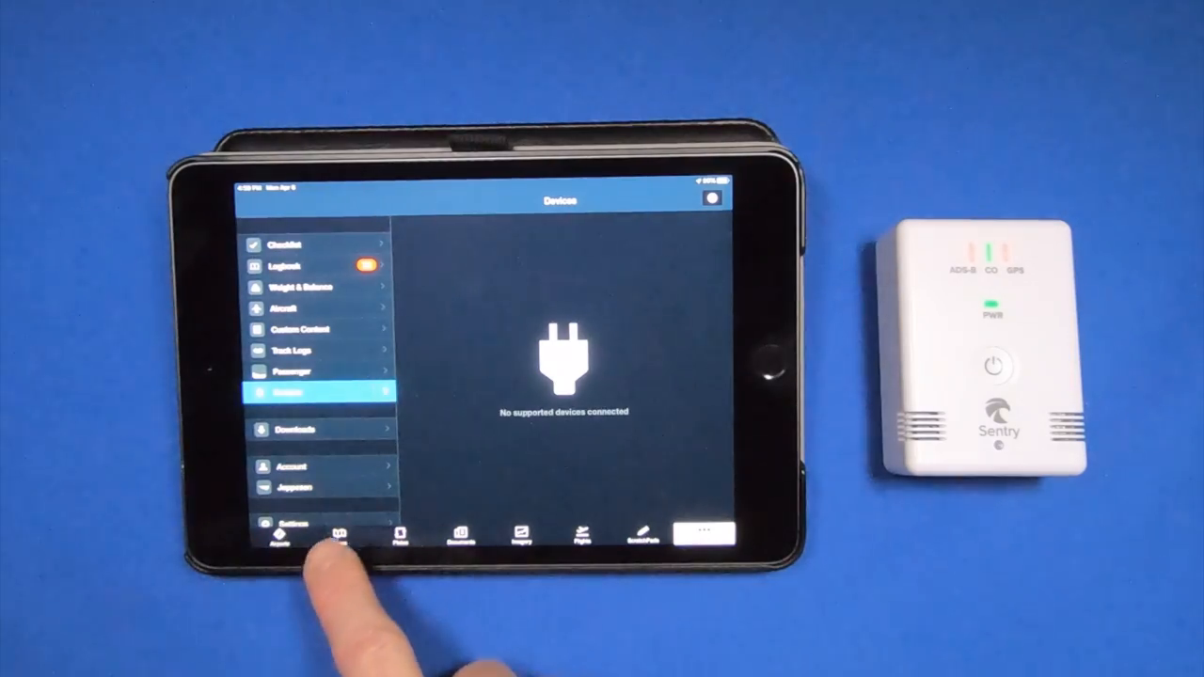
Step: Show the connected Sentry's status details from More > Devices, with its firmware update listed
click(335, 542)
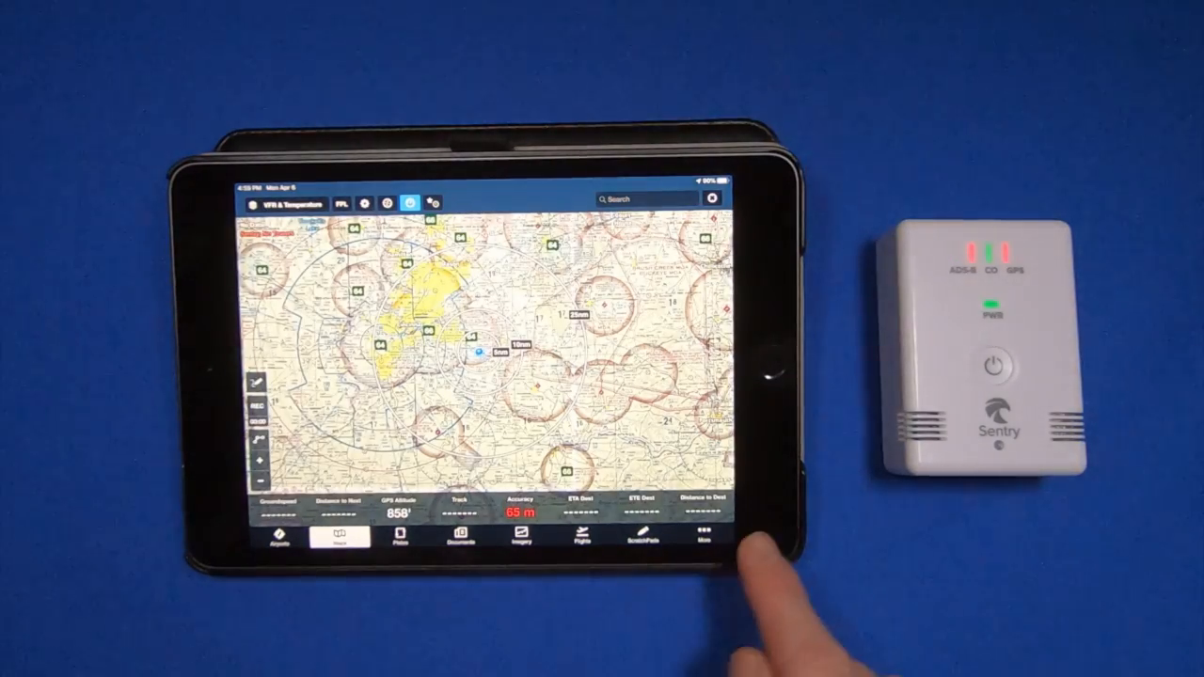
click(700, 538)
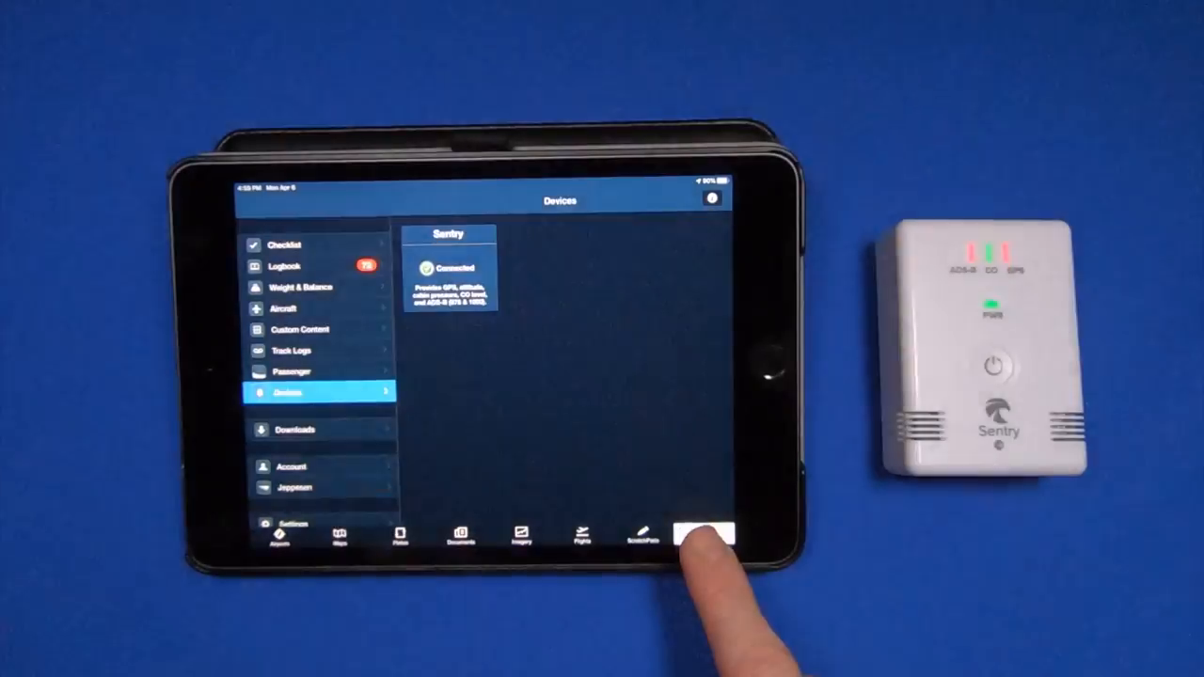
click(448, 267)
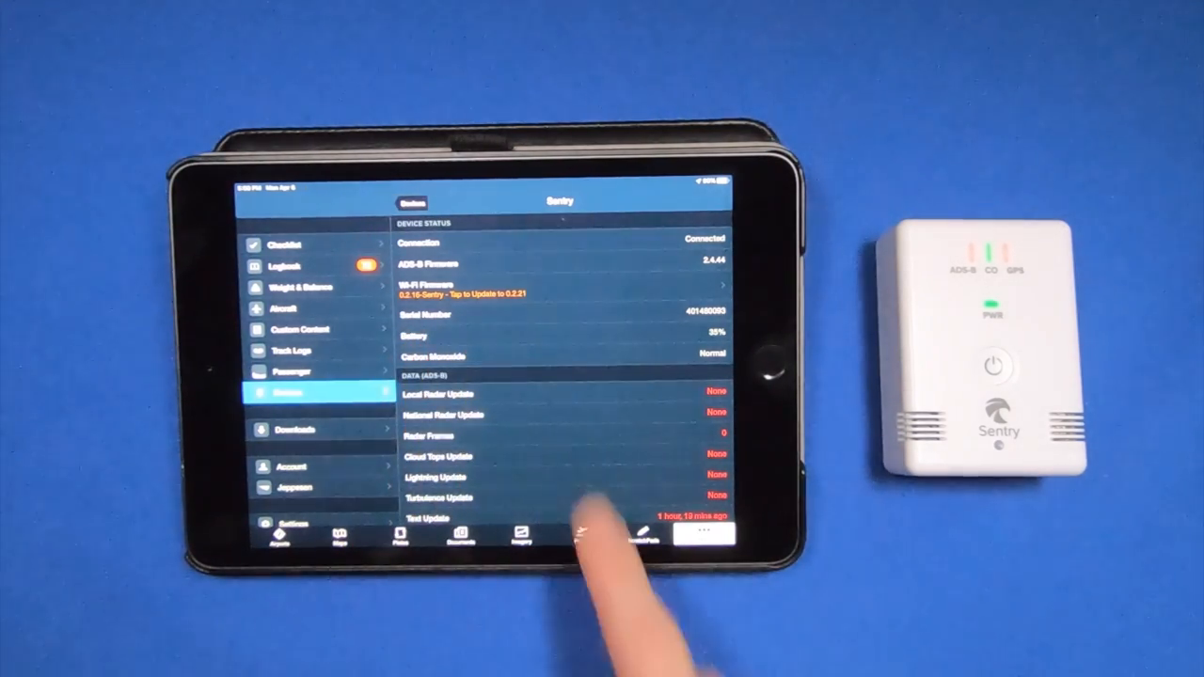
Step: Run the Sentry Wi-Fi Firmware update via Update Firmware until it reports completion
click(452, 292)
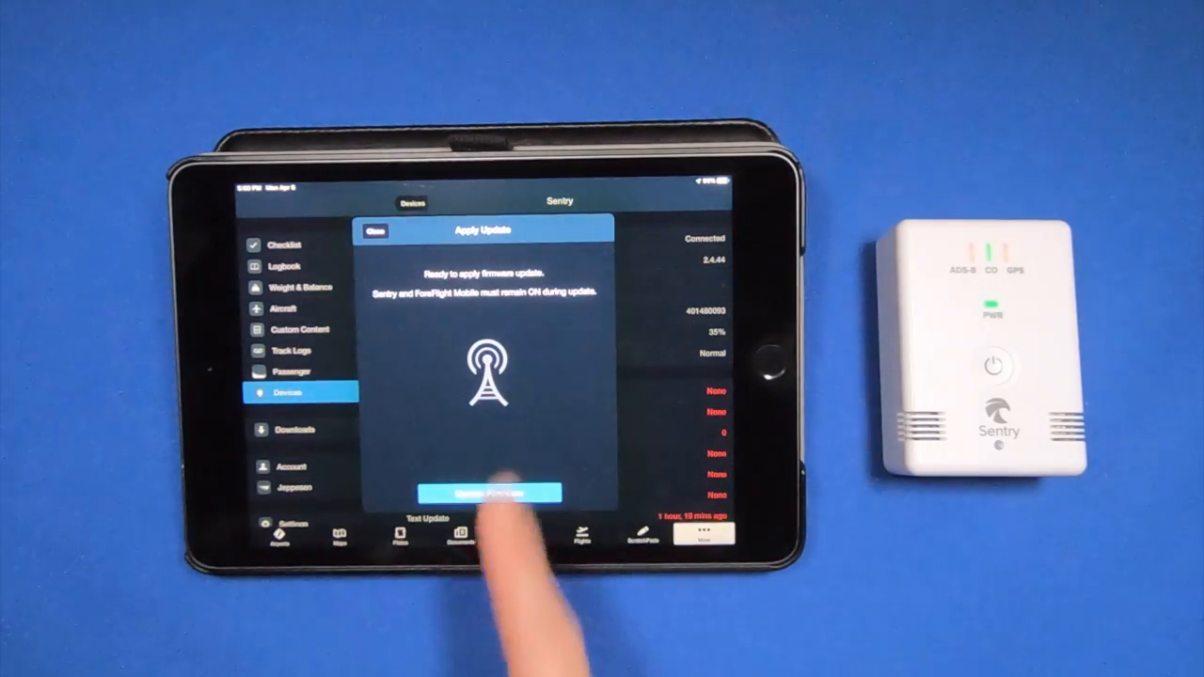
click(488, 493)
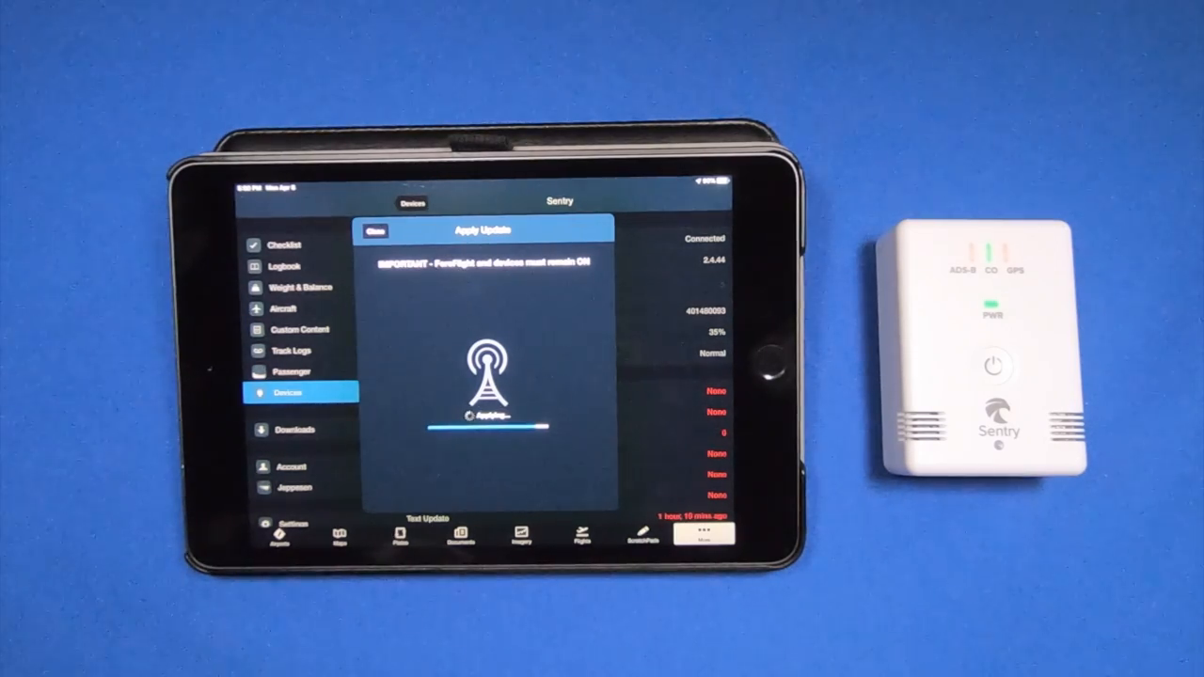
click(482, 493)
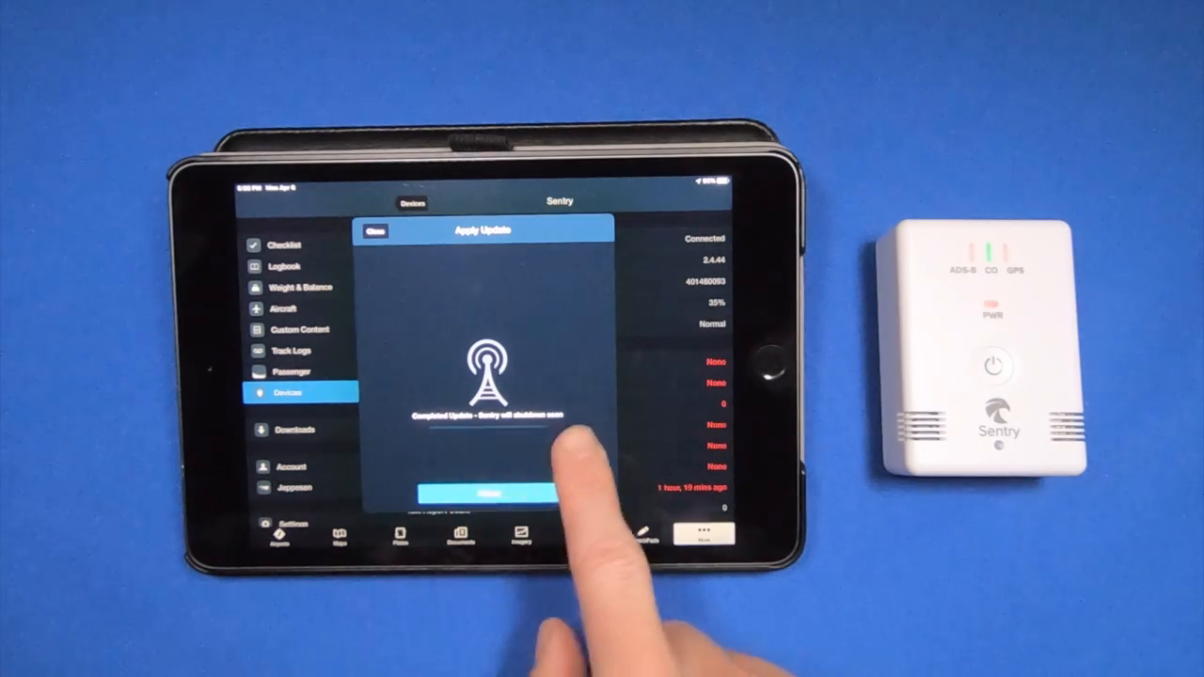
Step: Close the completed Apply Update dialog with Done and return to the Maps view
click(490, 493)
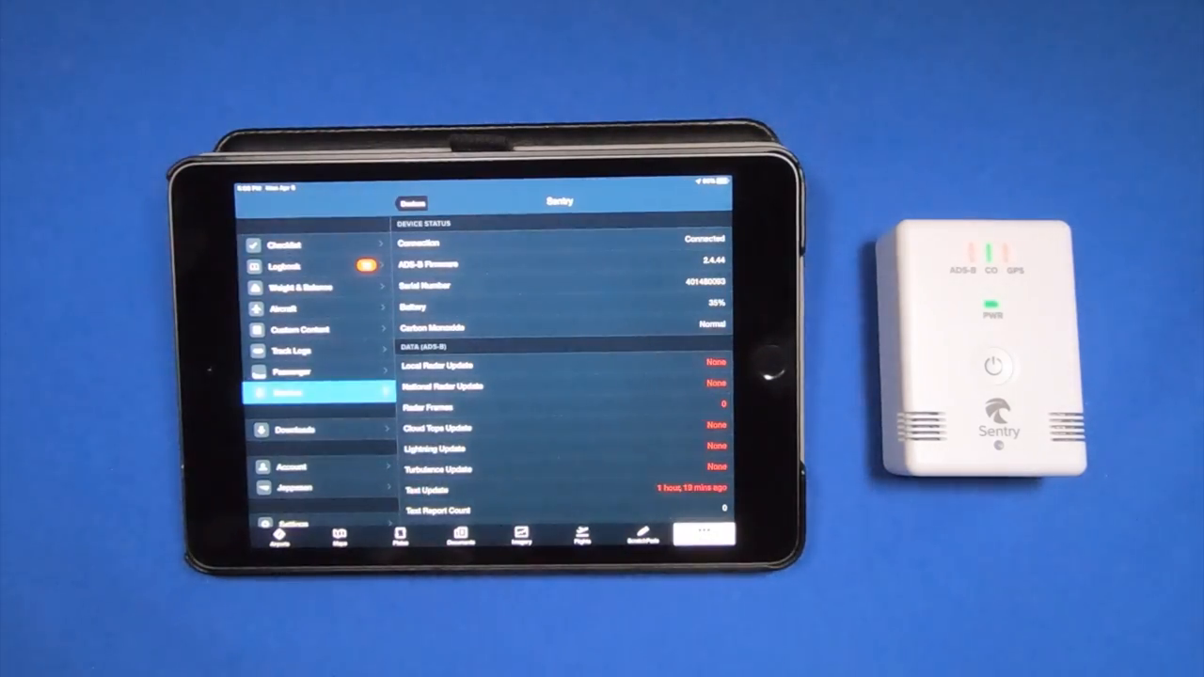
click(335, 539)
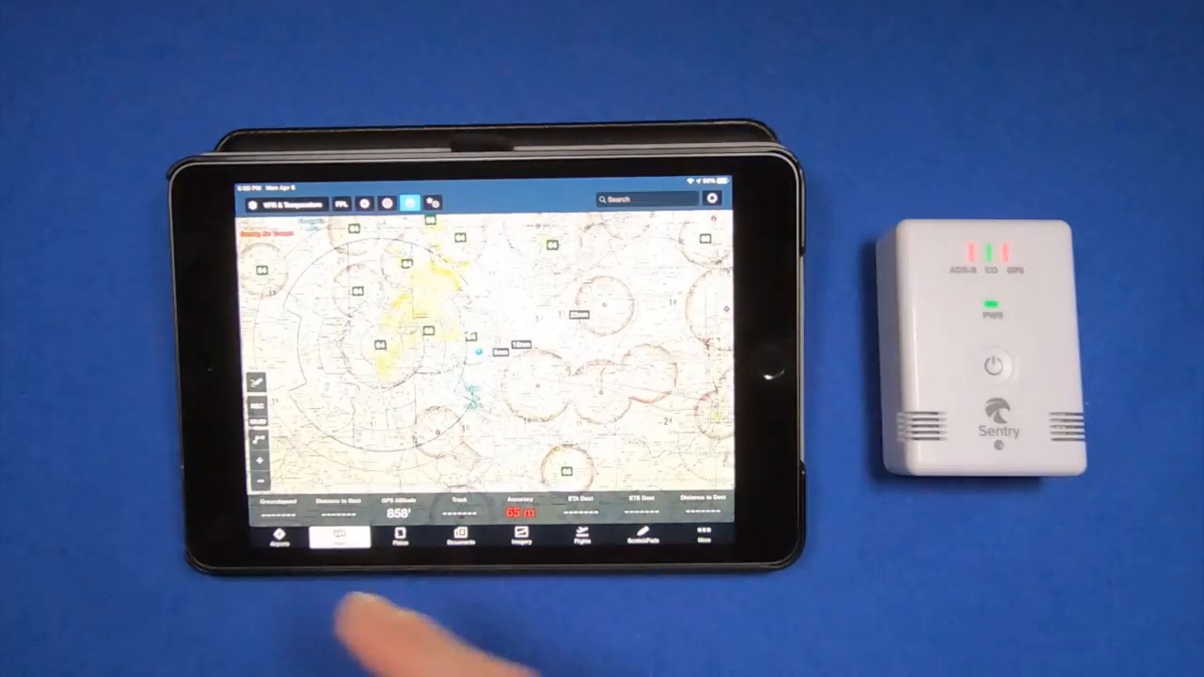